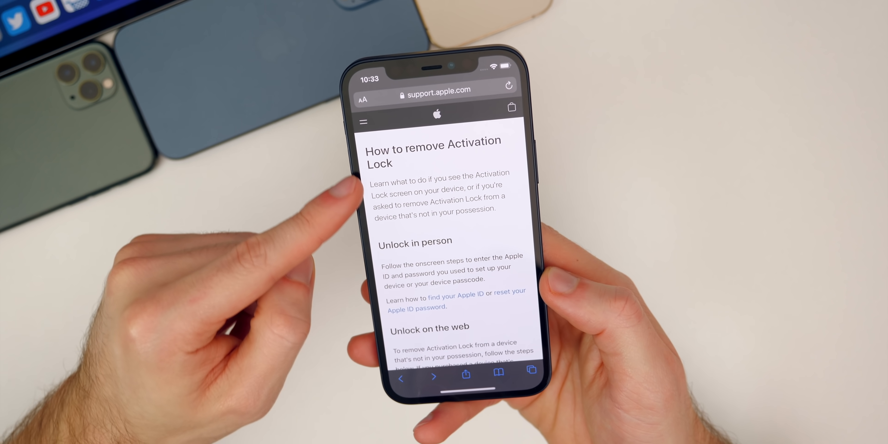
# Step: Scroll down the Activation Lock article toward the request-support link
pyautogui.scroll(-3)
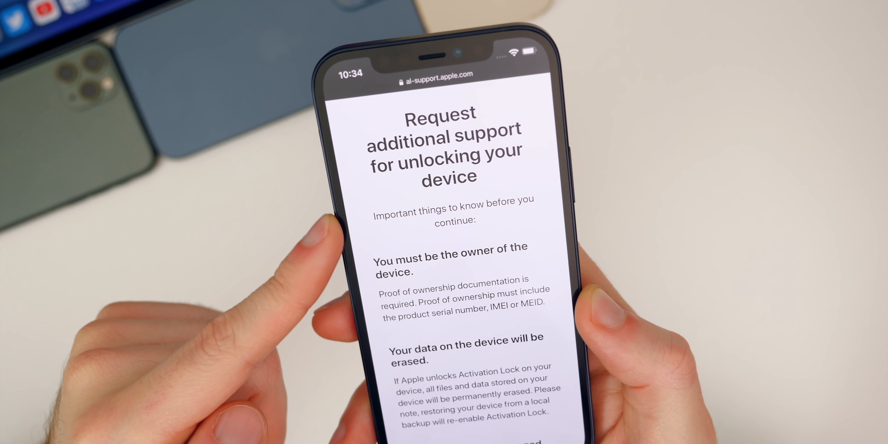
pyautogui.scroll(-3)
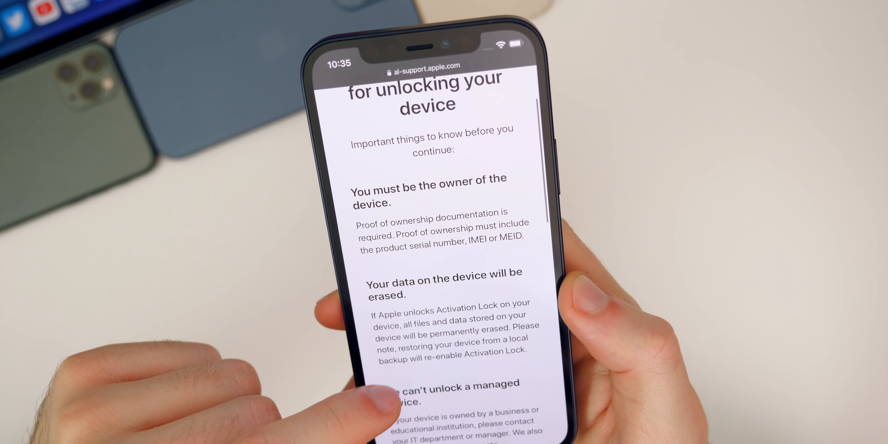
pyautogui.scroll(-3)
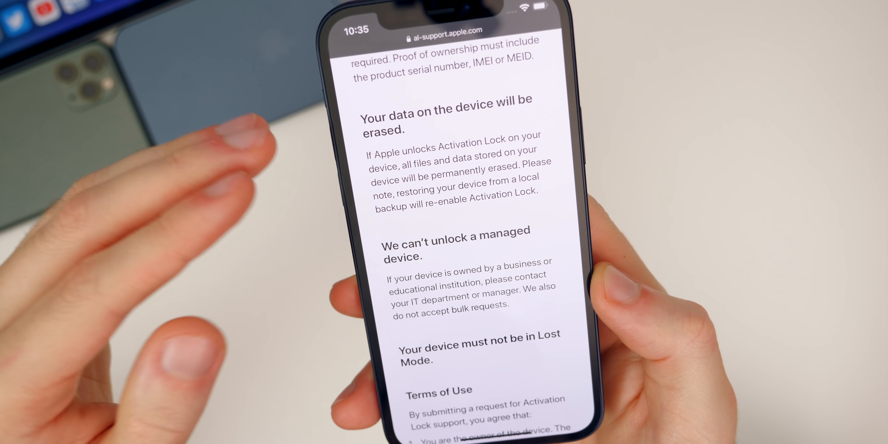
pyautogui.scroll(-3)
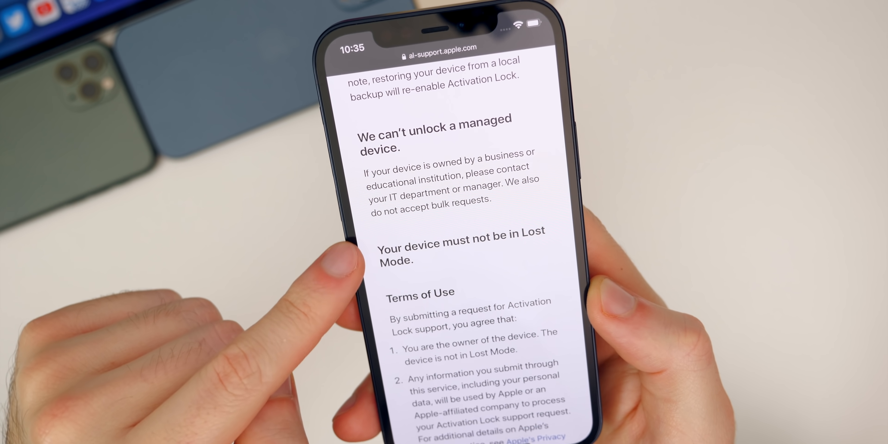
pyautogui.scroll(-3)
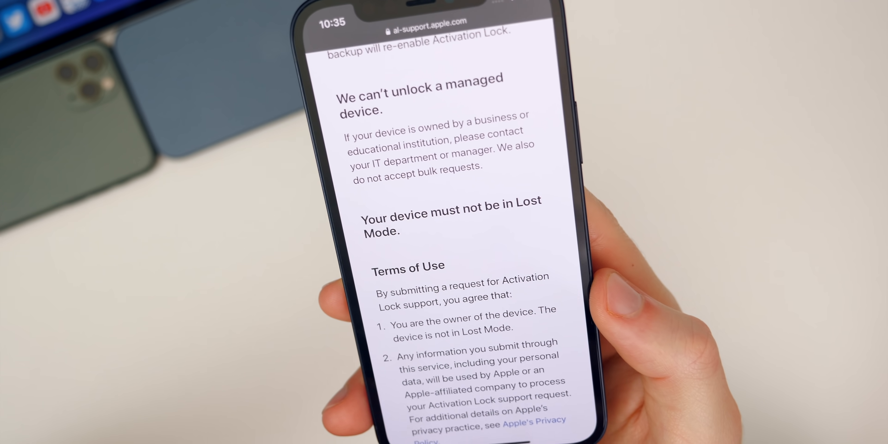
pyautogui.scroll(-3)
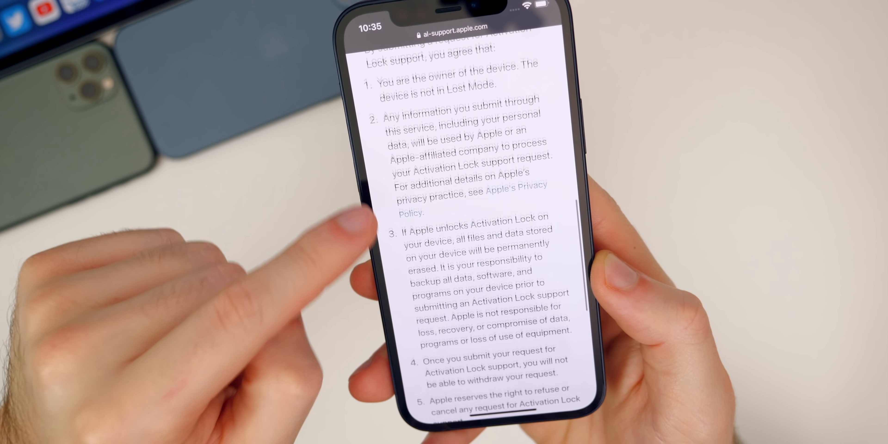
pyautogui.scroll(-3)
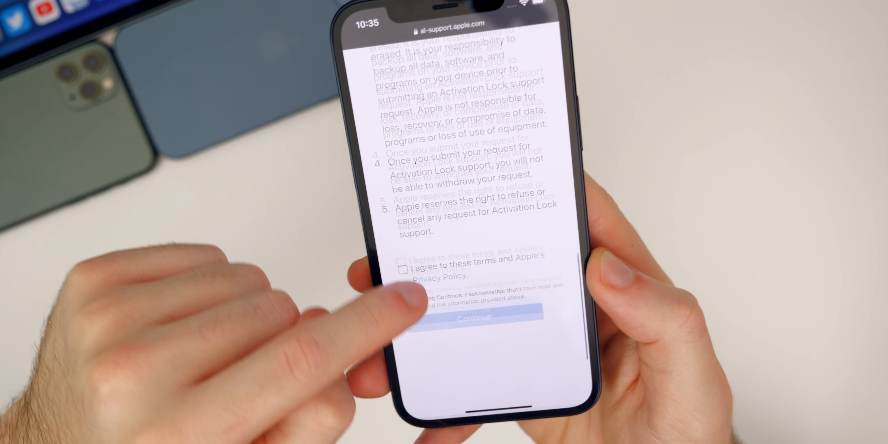
# Step: Agree to the terms, continue to the request form, and follow the serial number/IMEI/MEID help link
pyautogui.click(402, 269)
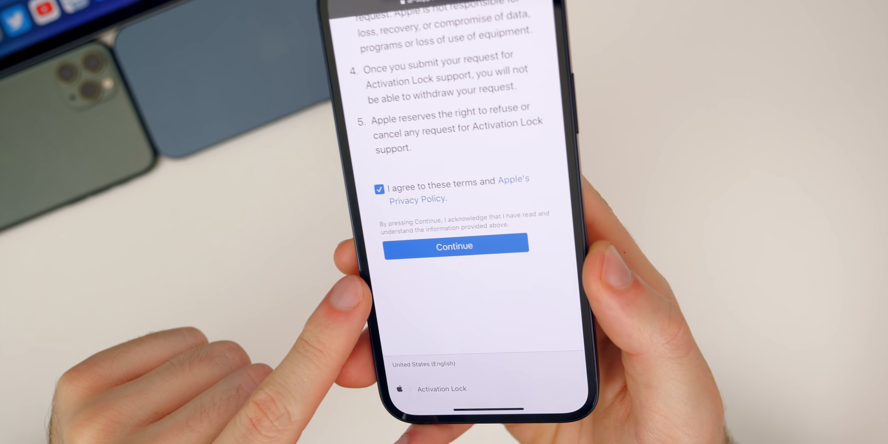
pyautogui.click(454, 246)
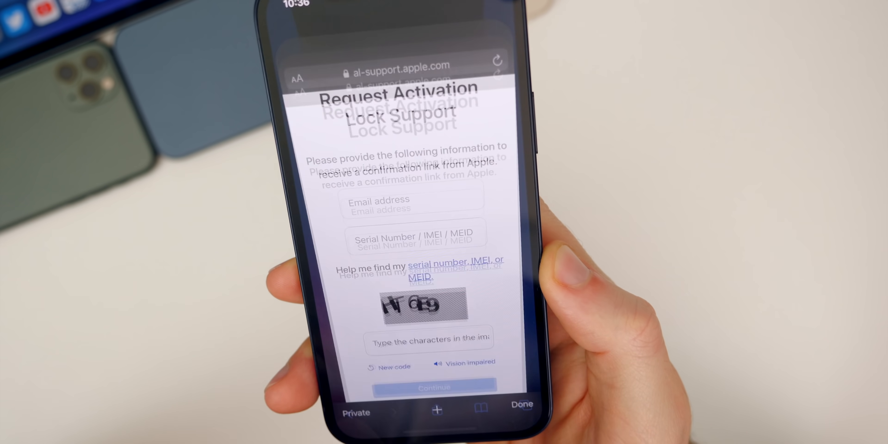
pyautogui.click(438, 263)
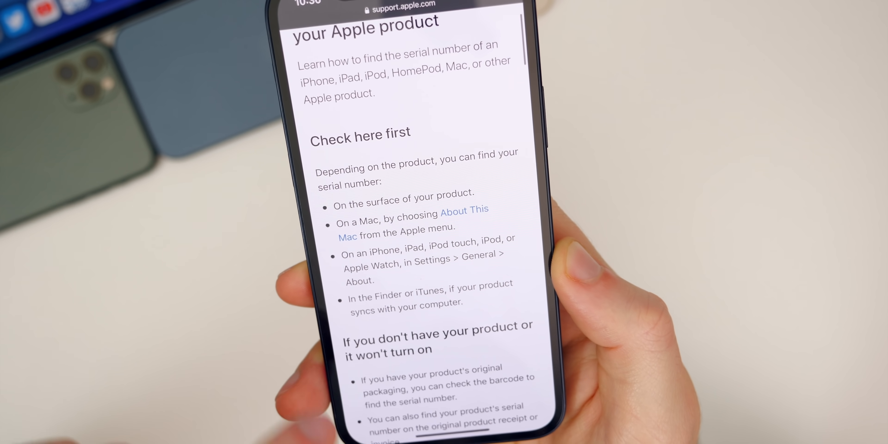
# Step: Read down the serial-number guide past the packaging tips to the per-product section
pyautogui.scroll(-3)
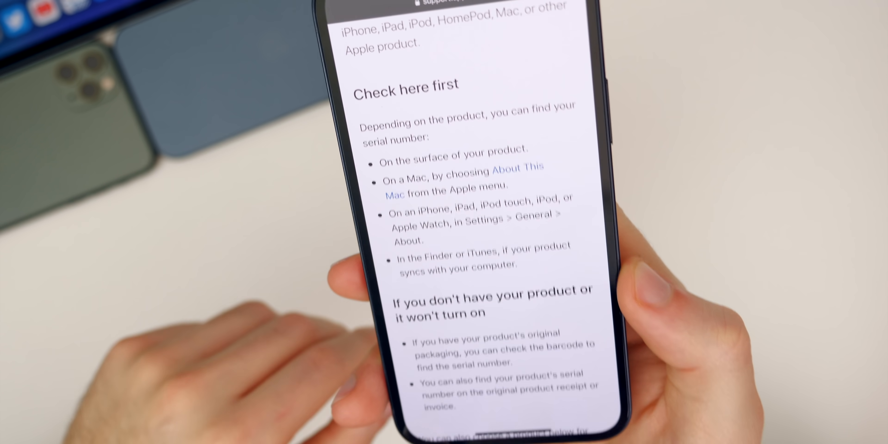
pyautogui.scroll(-3)
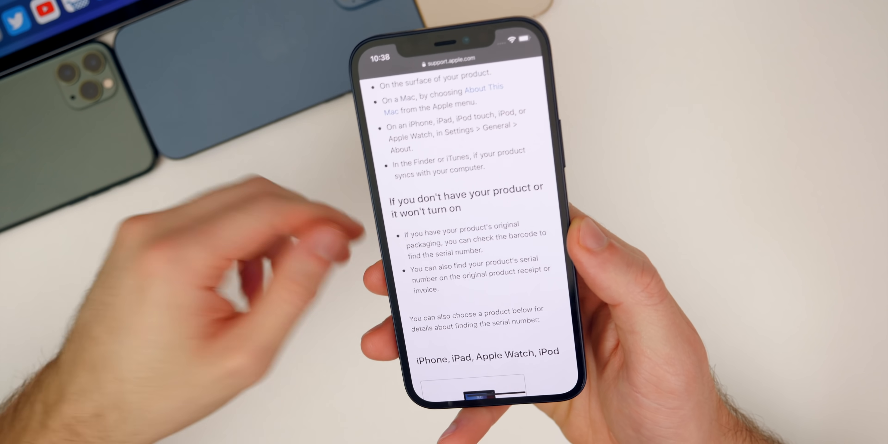
# Step: Scroll through the reopened terms page with the agreement still ticked
pyautogui.scroll(-3)
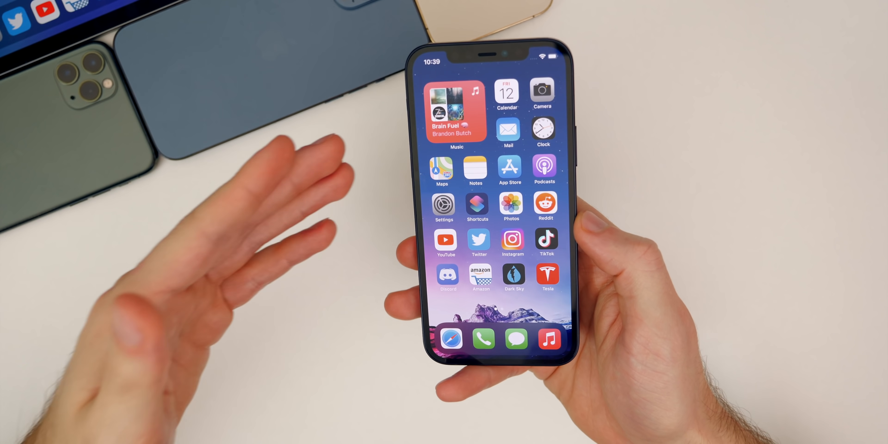
pyautogui.moveTo(476, 226)
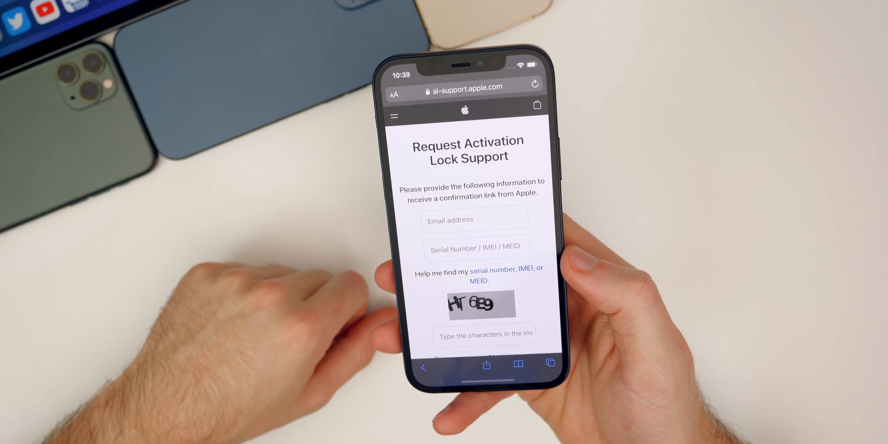
pyautogui.scroll(-3)
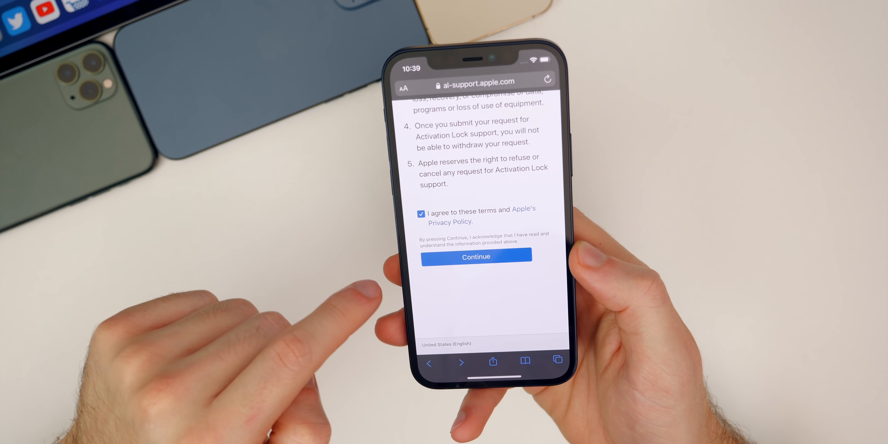